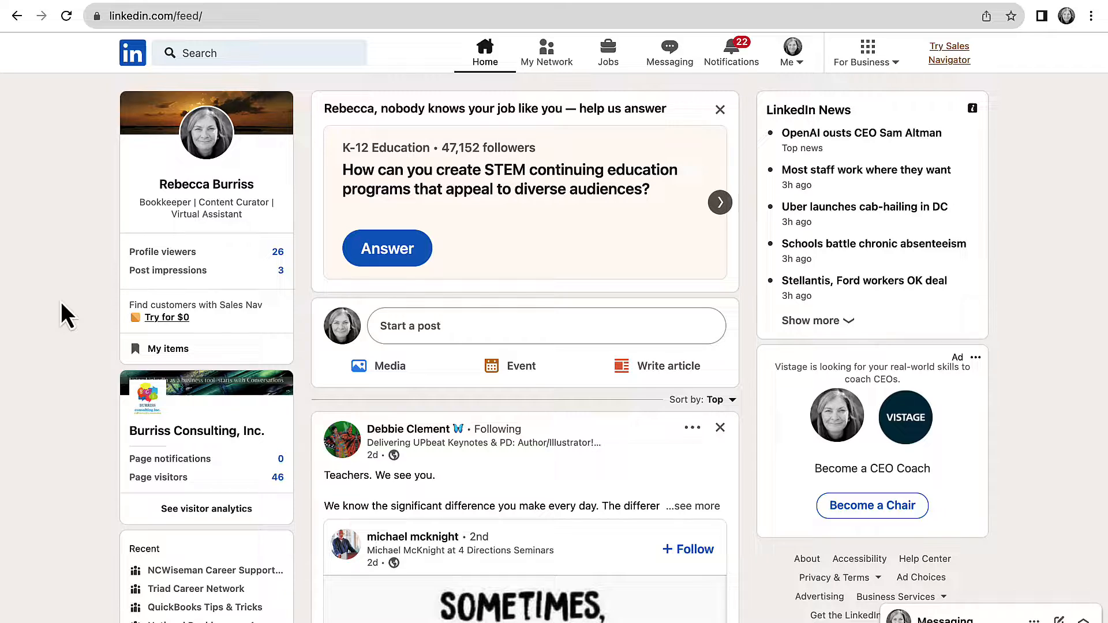
mouse_move(96, 350)
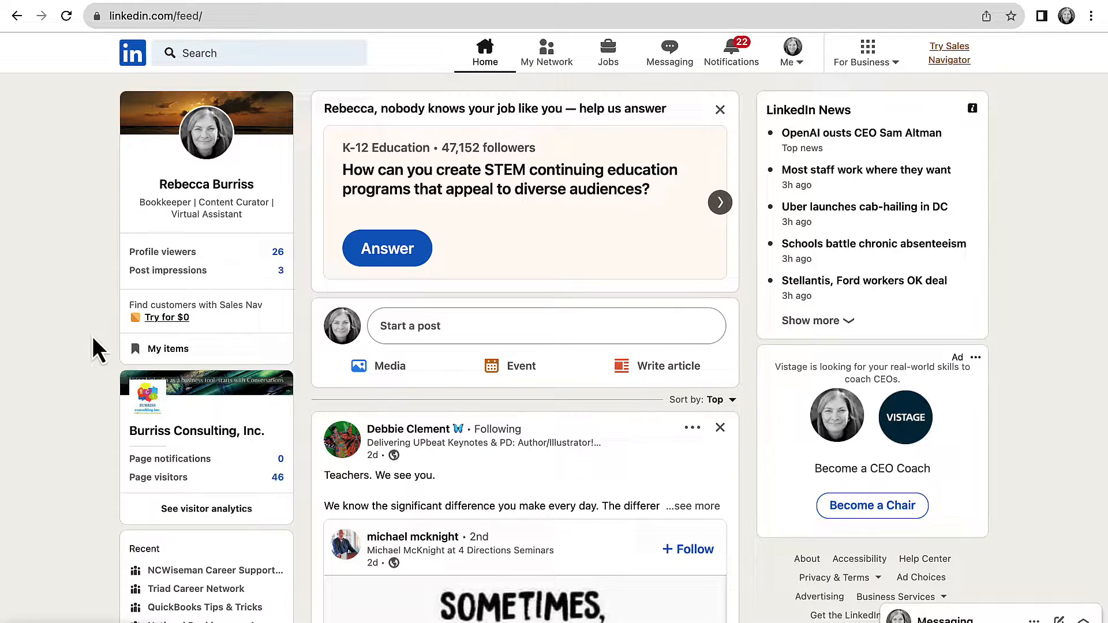
mouse_move(67, 259)
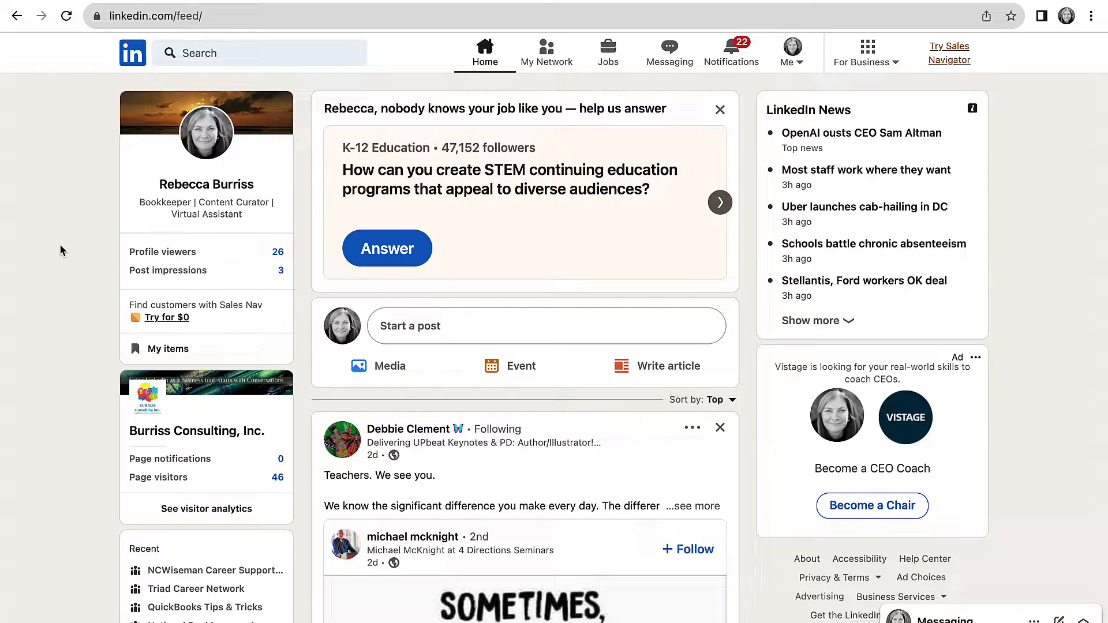
mouse_move(317, 308)
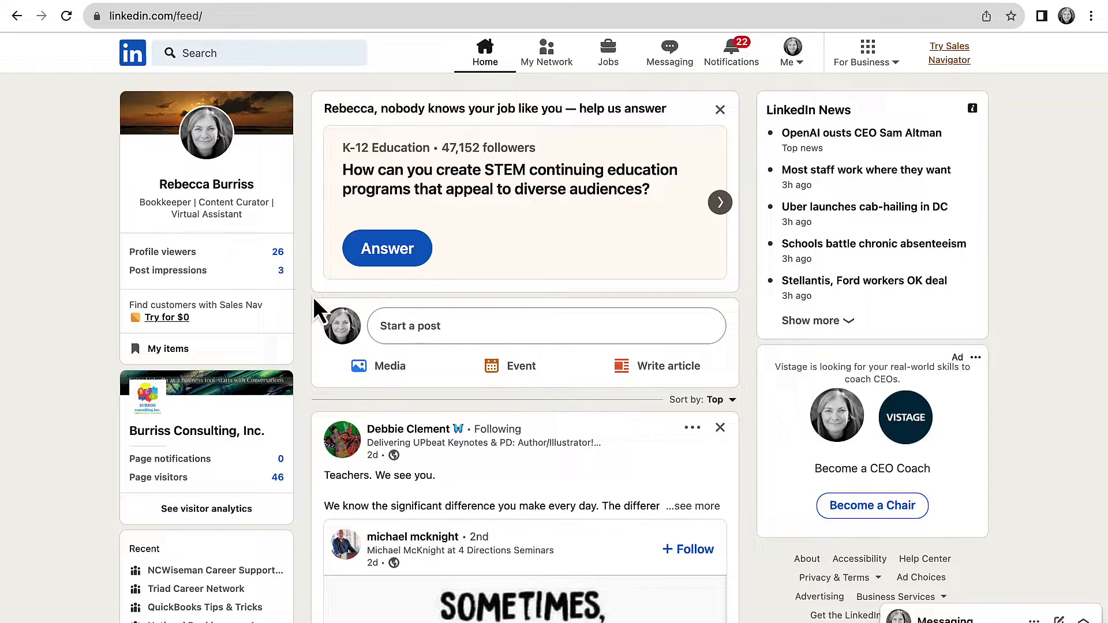
mouse_move(529, 312)
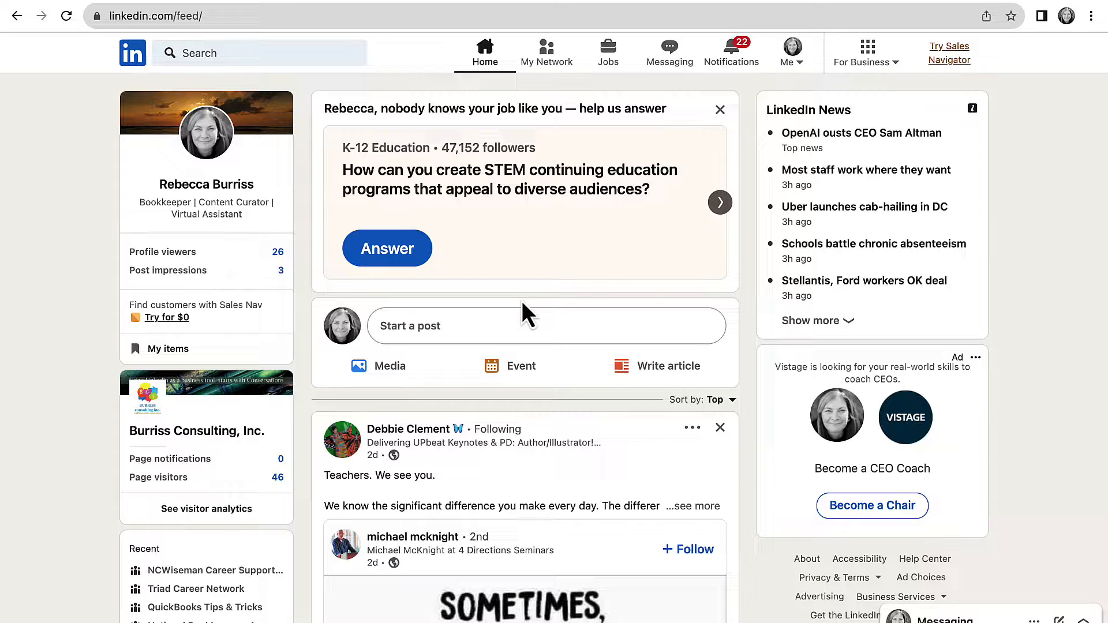
mouse_move(750, 107)
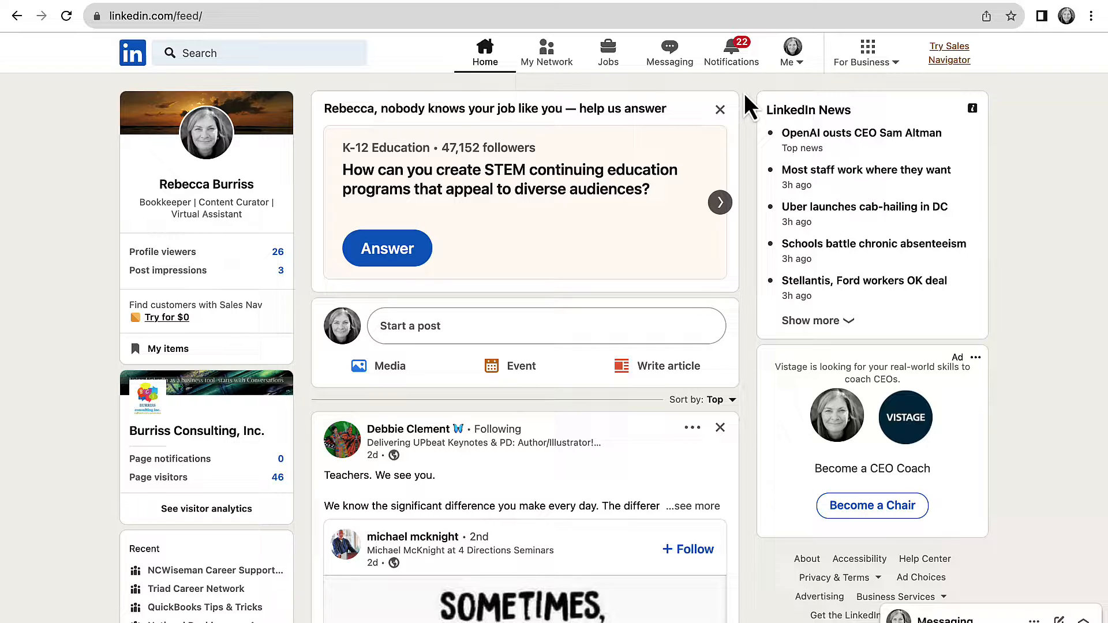
mouse_move(639, 97)
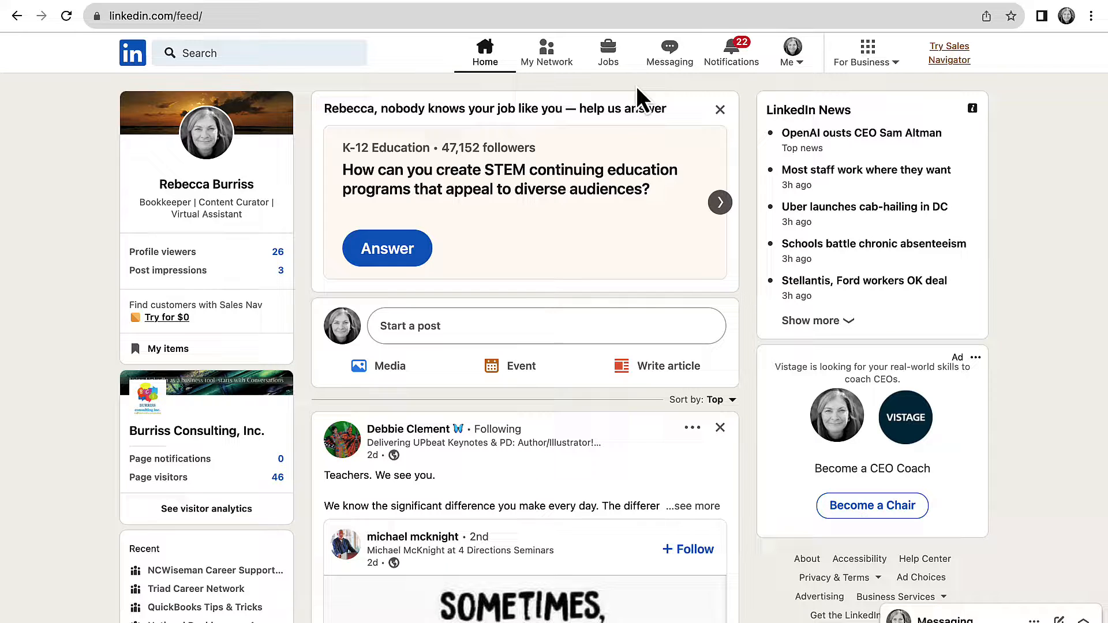
mouse_move(612, 304)
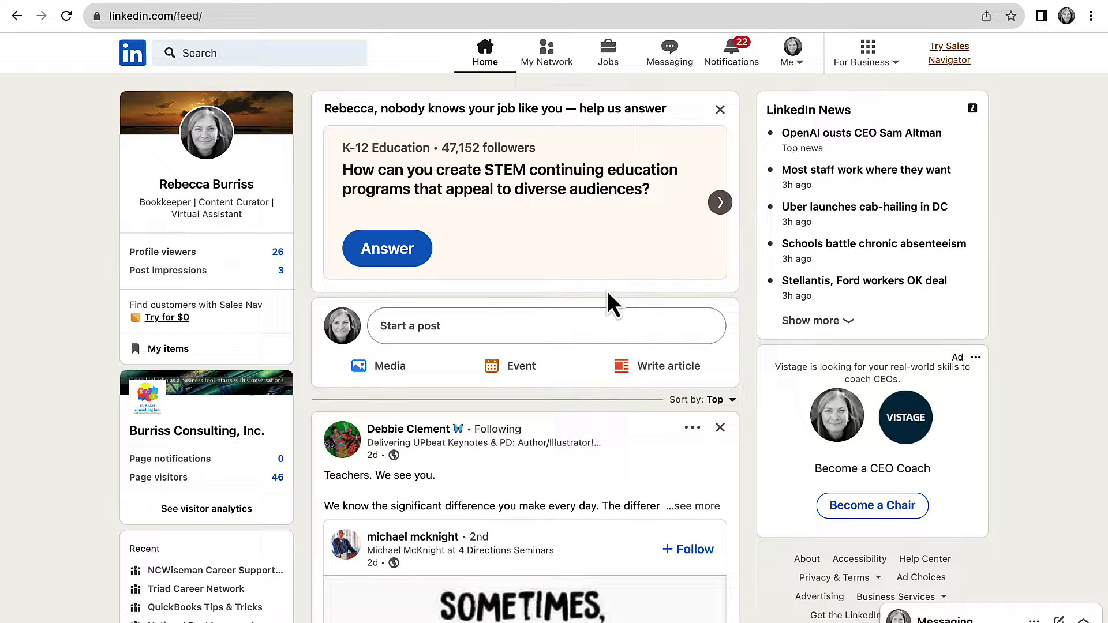
mouse_move(749, 107)
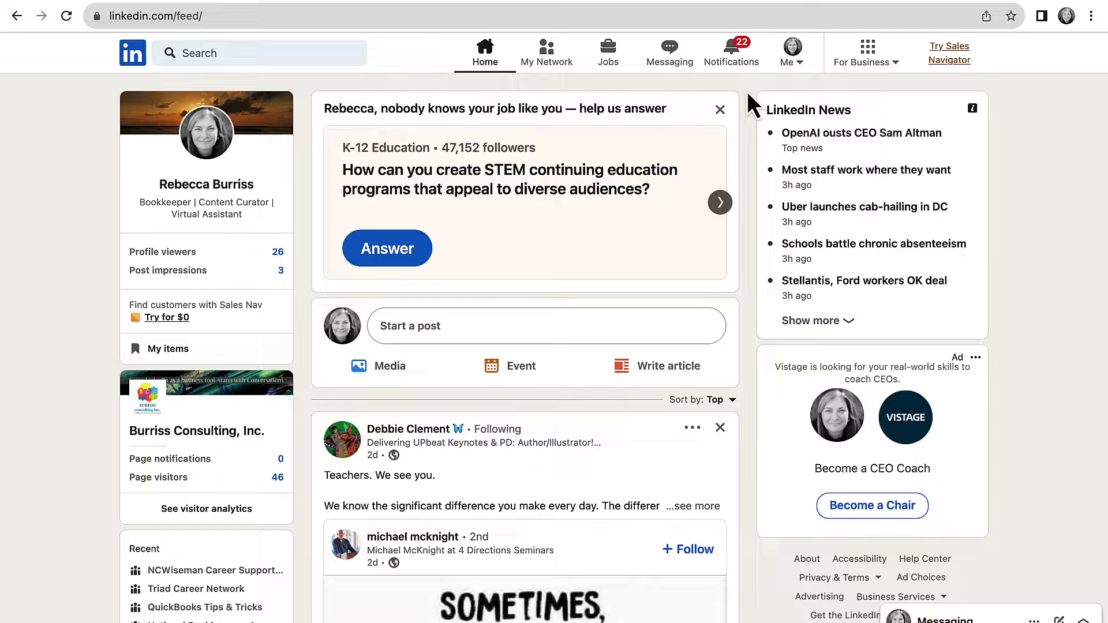
mouse_move(259, 83)
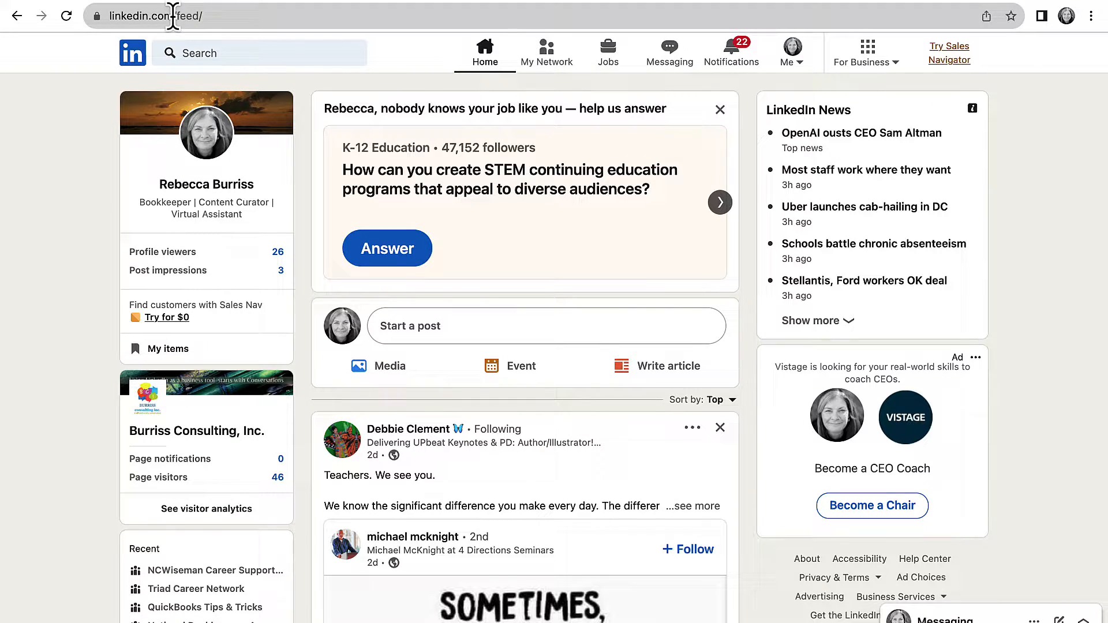
mouse_move(949, 74)
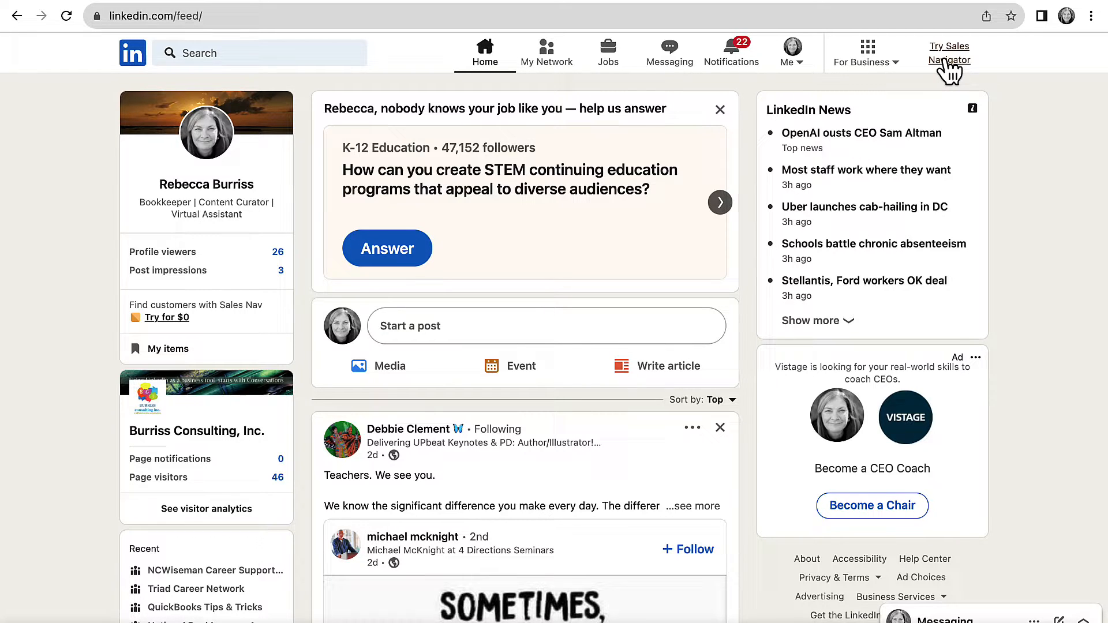
Step: Open the Sales Navigator Core offer from 'Try Sales Navigator' on the home feed
left_click(948, 53)
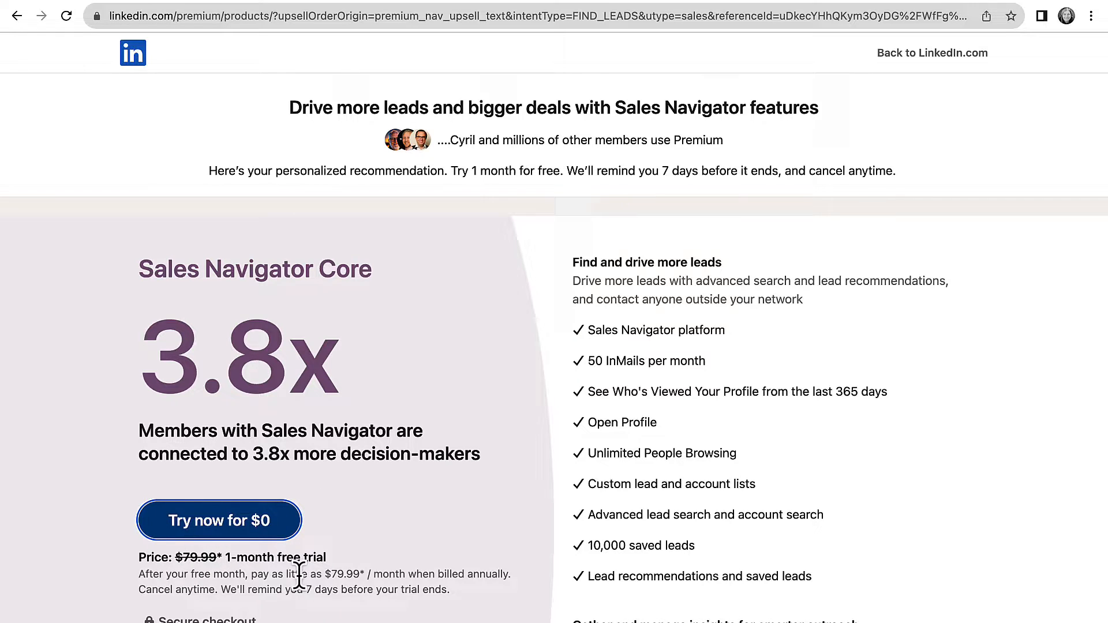
Step: Start the $0 one-month trial and sign back in to reach checkout
scroll("down", 3)
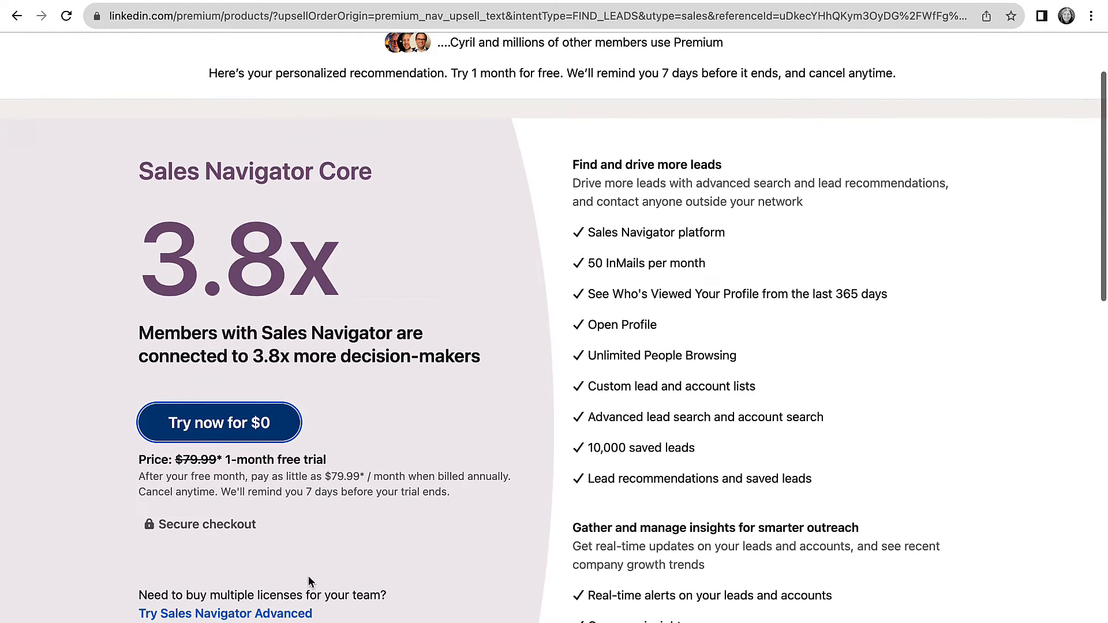
mouse_move(248, 470)
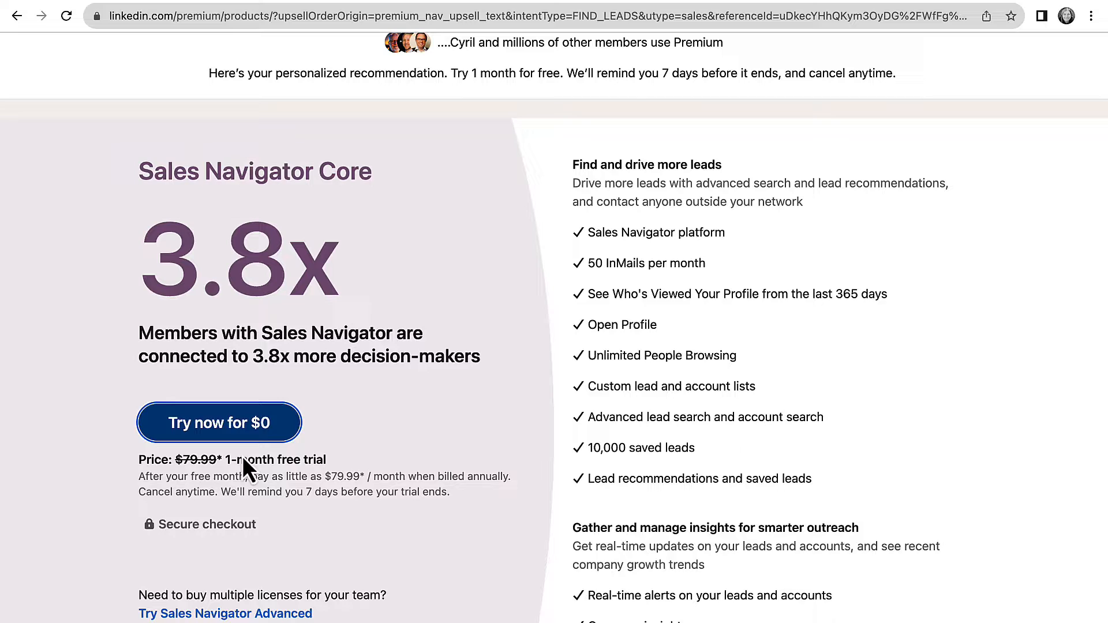
left_click(219, 422)
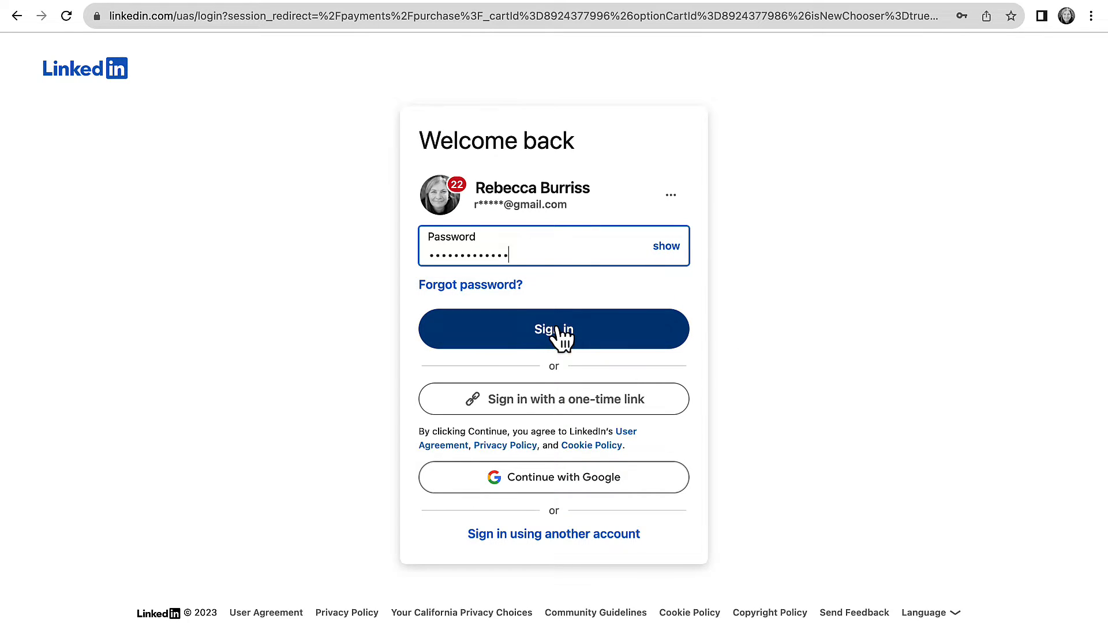
left_click(554, 329)
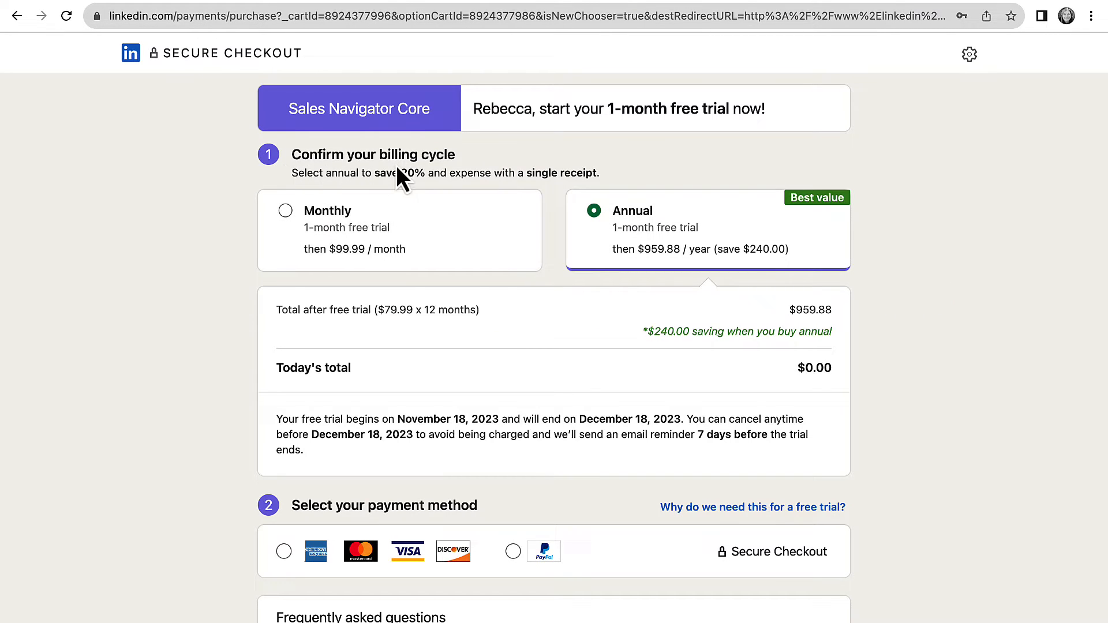
mouse_move(277, 217)
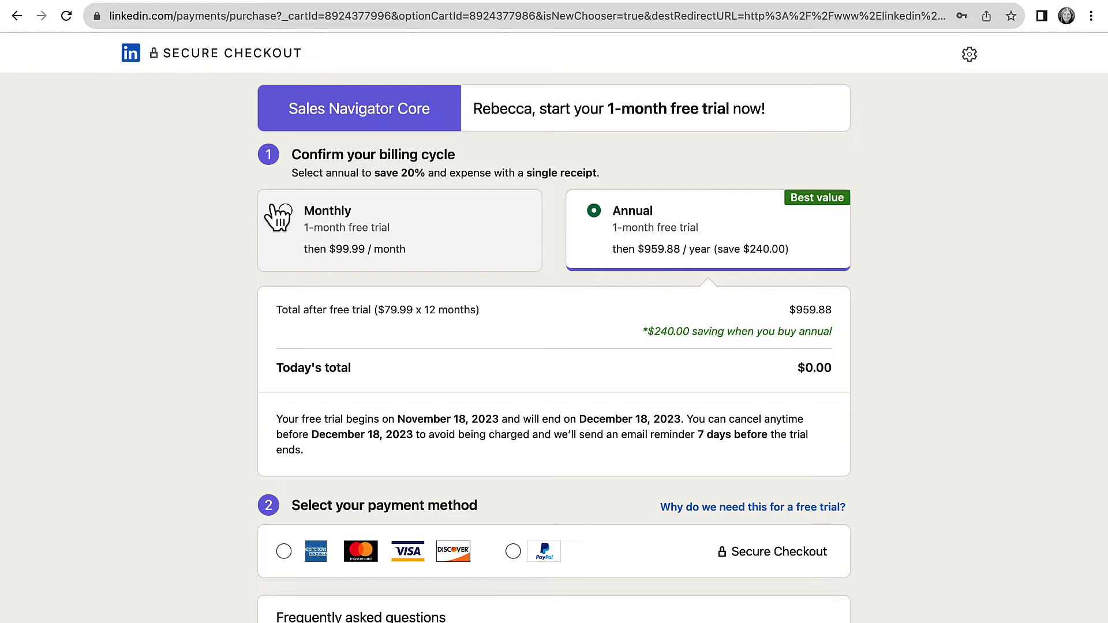
mouse_move(664, 274)
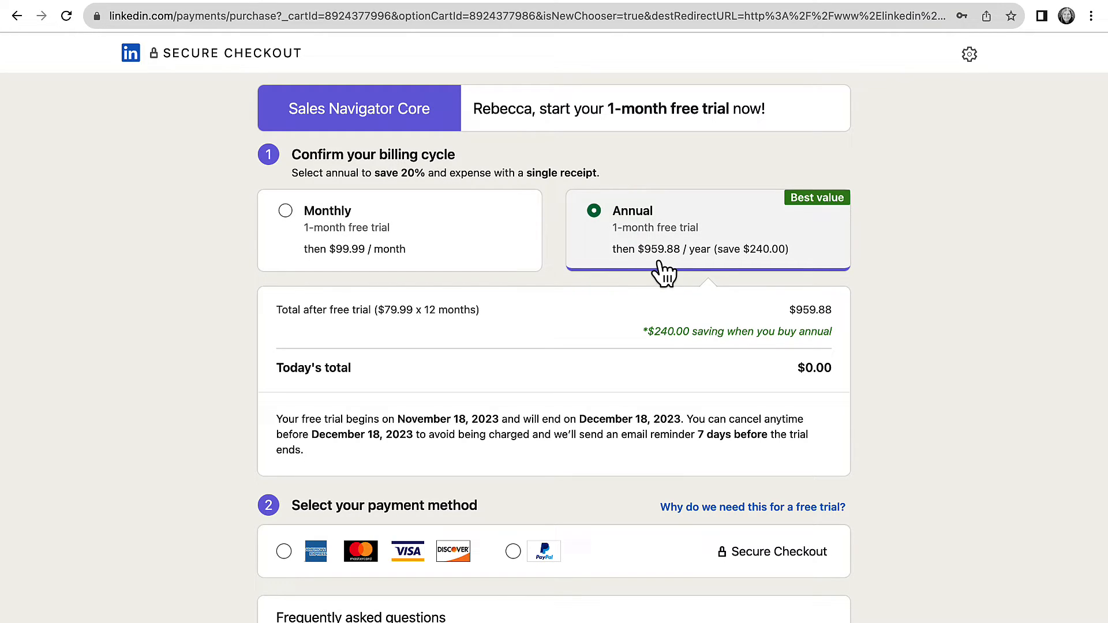
mouse_move(673, 271)
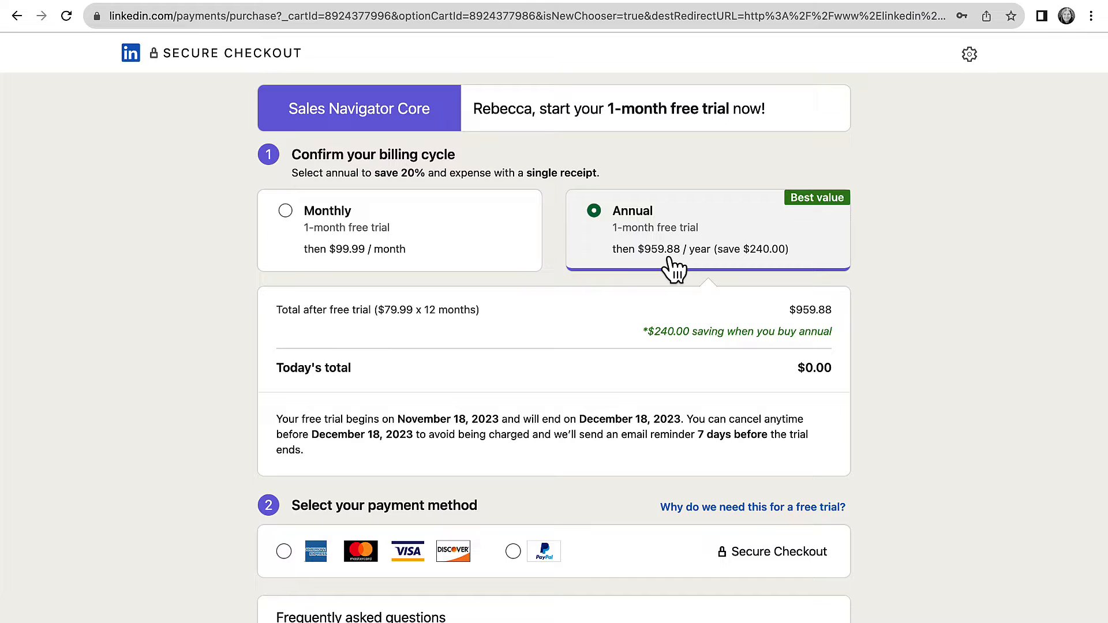
mouse_move(799, 406)
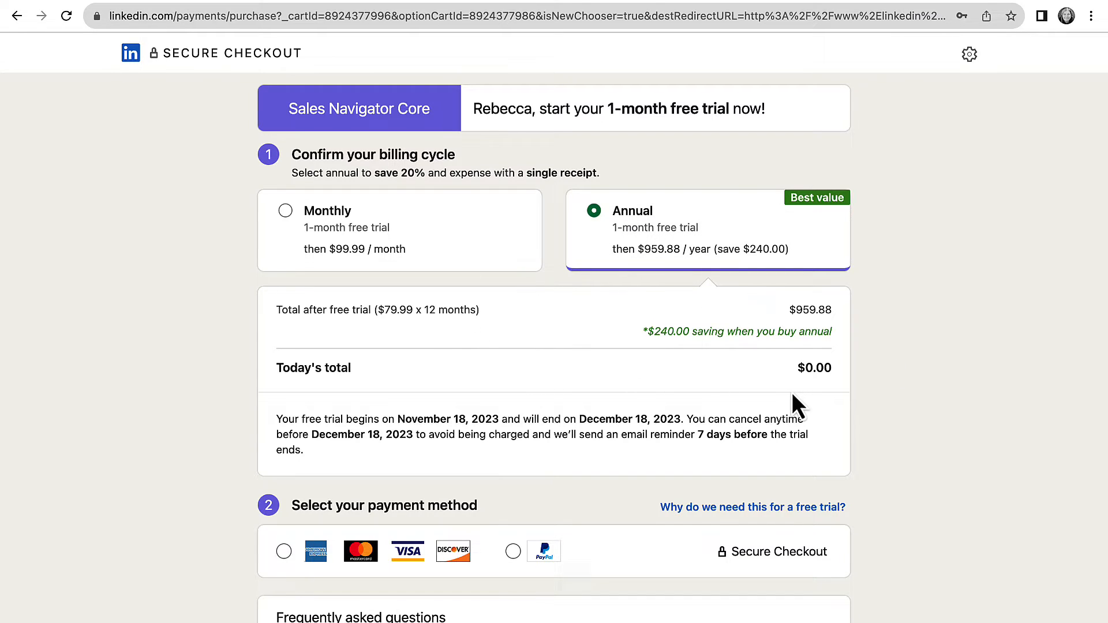
scroll("down", 3)
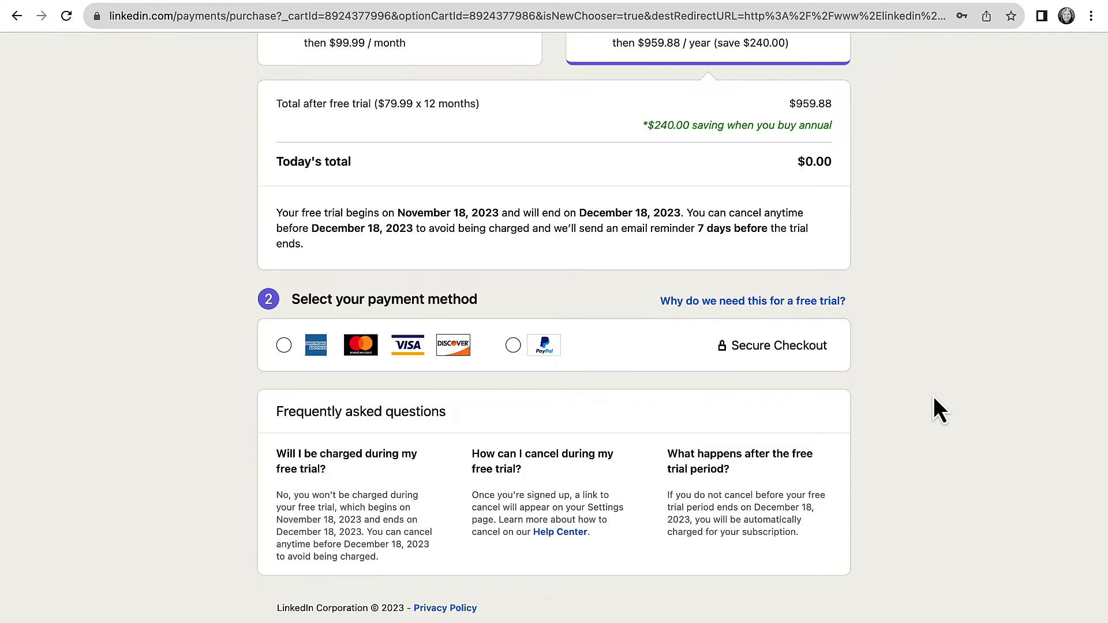
scroll("up", 3)
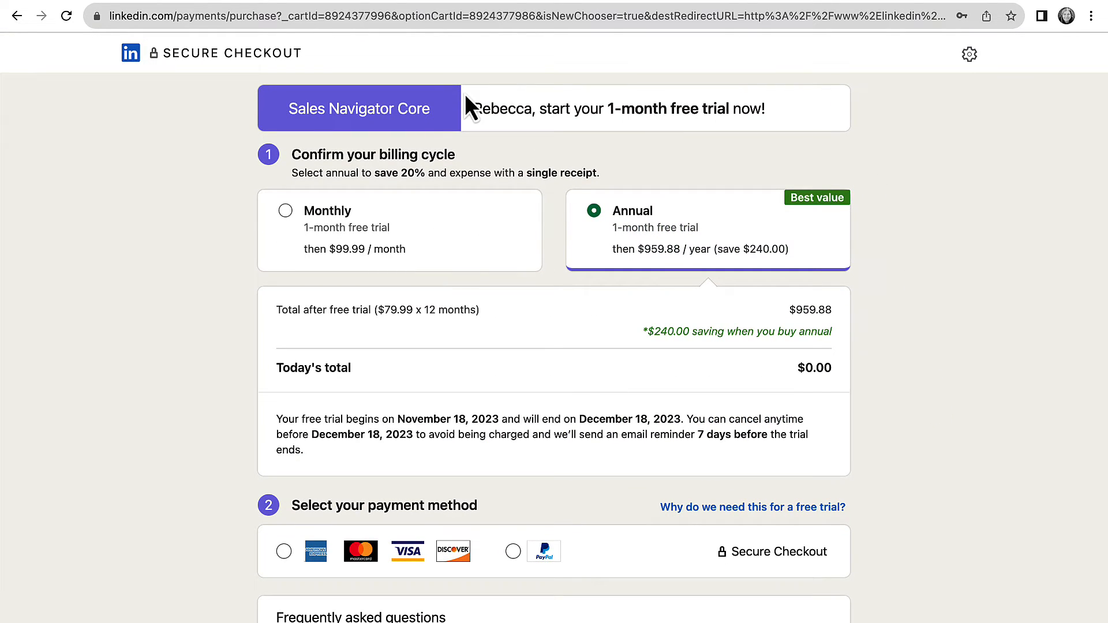
mouse_move(131, 55)
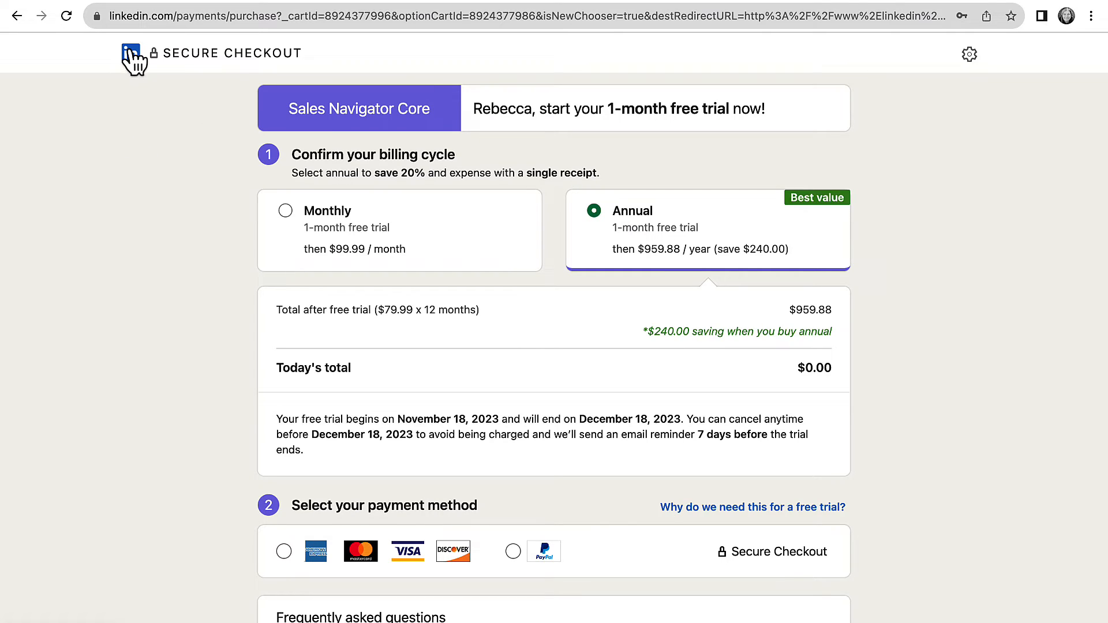